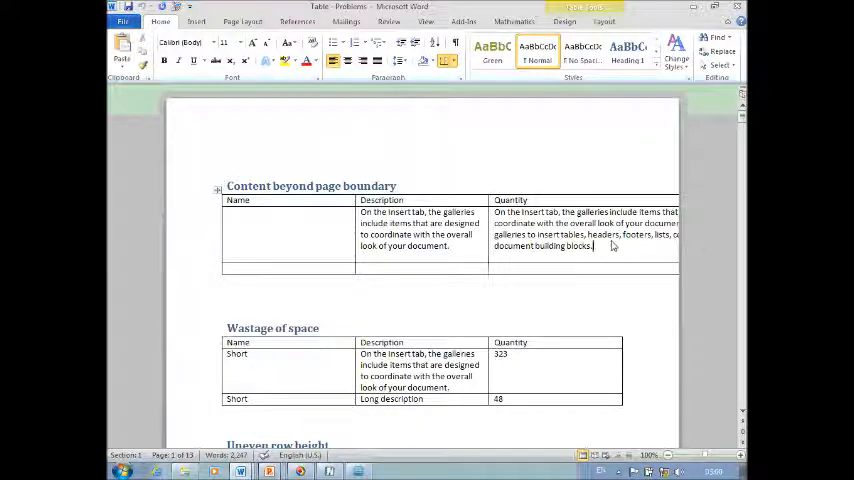
AutoFit the 'Content beyond page boundary' table to the window so it stays within the margins
left_click(603, 20)
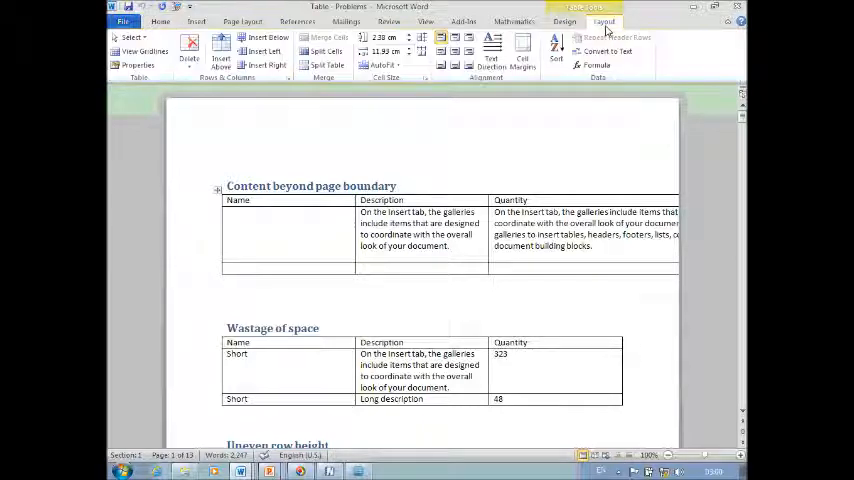
left_click(382, 64)
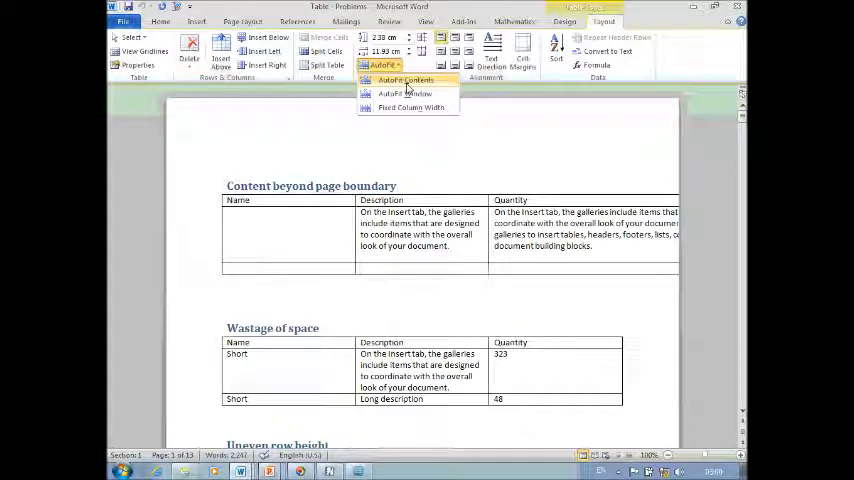
mouse_move(405, 93)
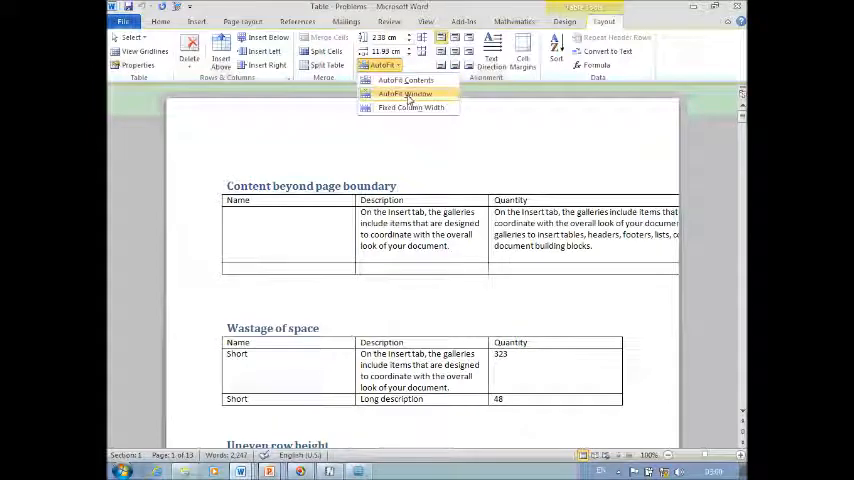
left_click(404, 93)
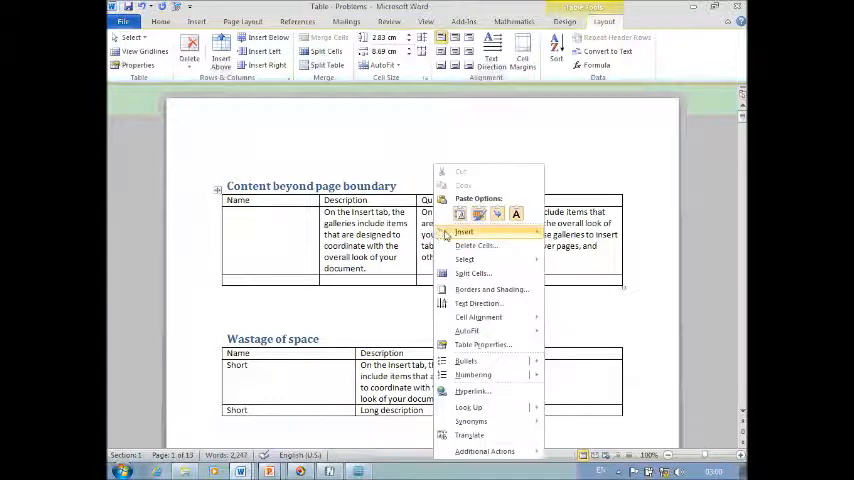
mouse_move(467, 331)
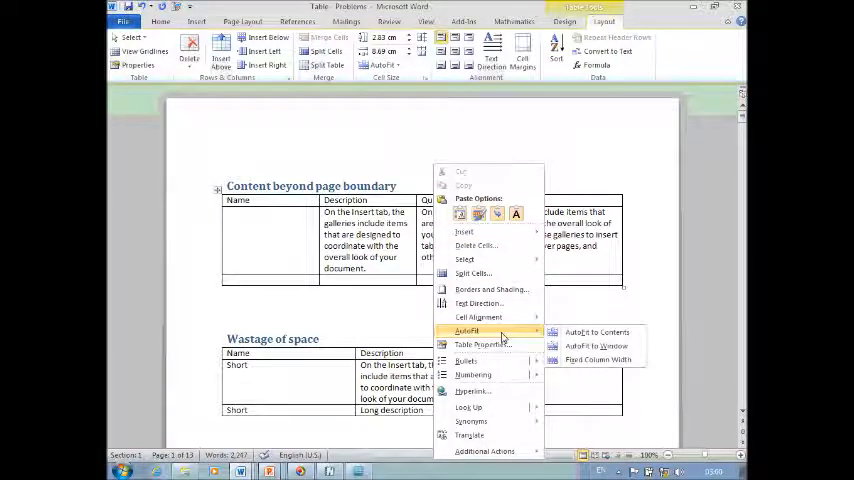
left_click(596, 345)
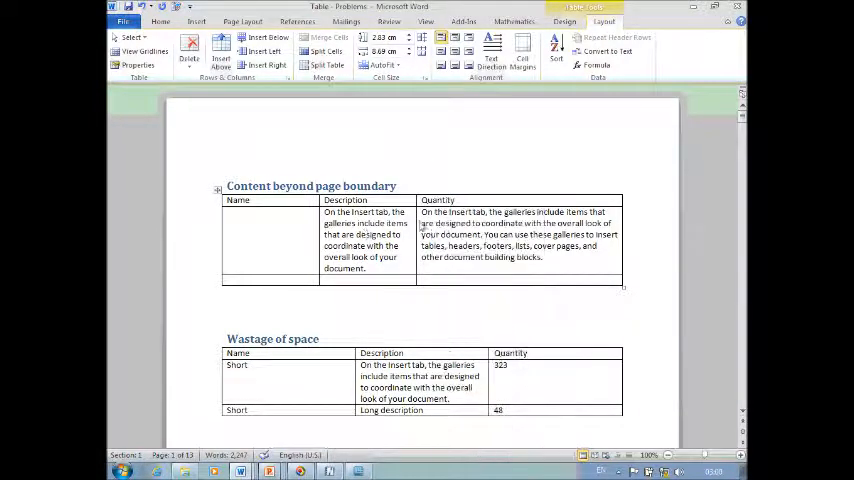
Apply AutoFit Contents to the 'Wastage of space' table
scroll("down", 3)
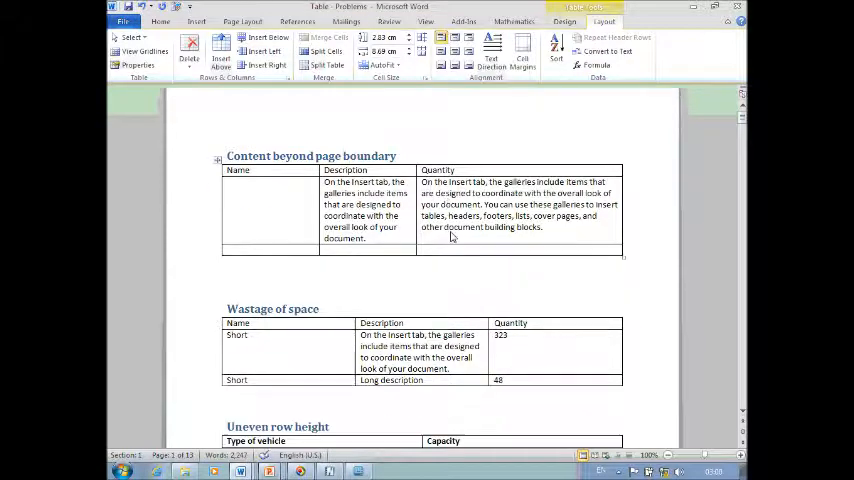
scroll("up", 3)
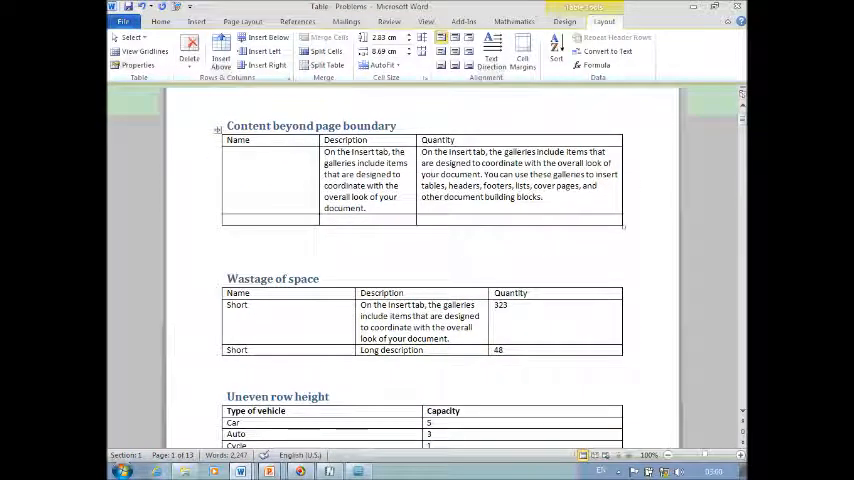
scroll("down", 3)
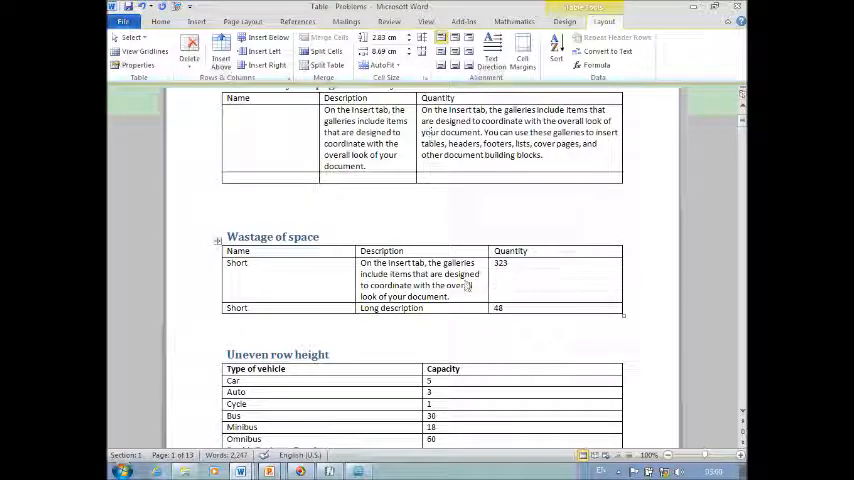
mouse_move(489, 286)
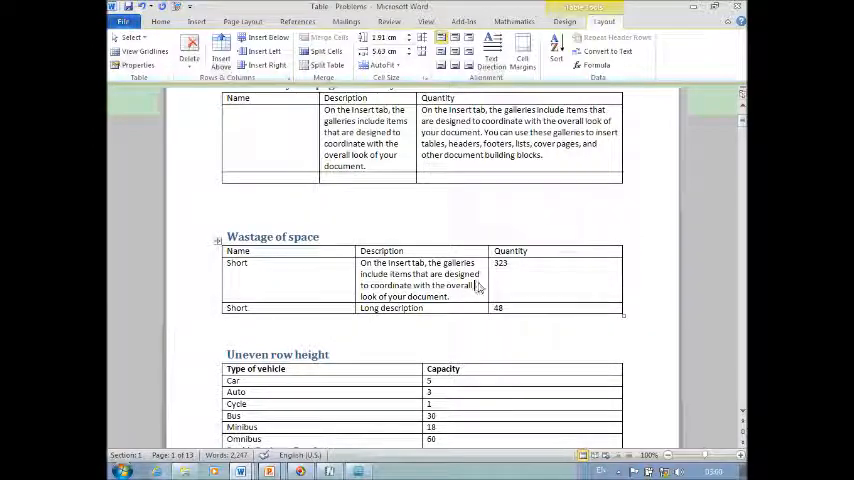
left_click(383, 65)
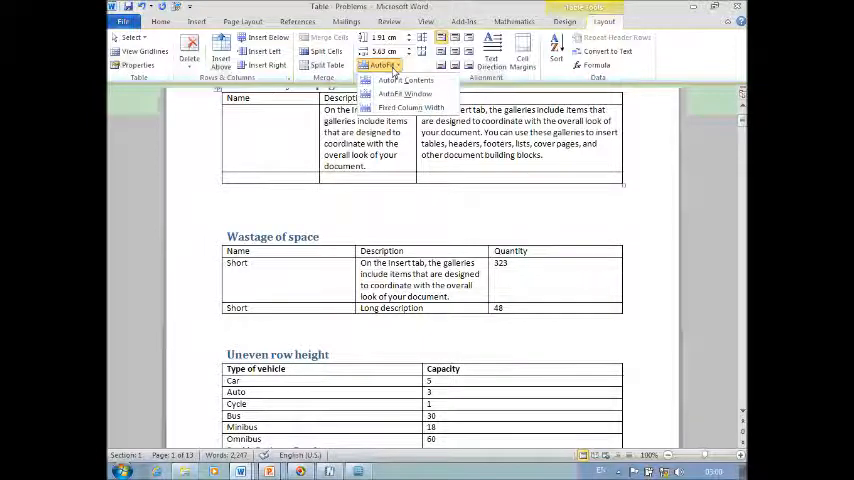
mouse_move(405, 79)
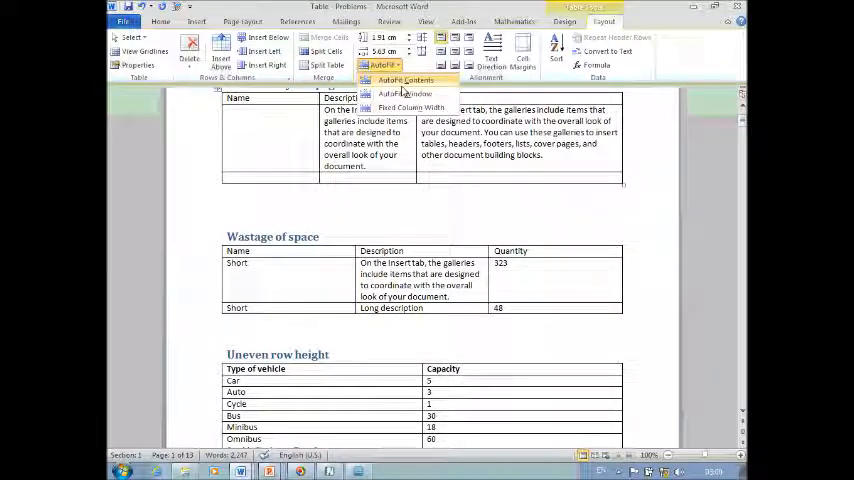
left_click(405, 80)
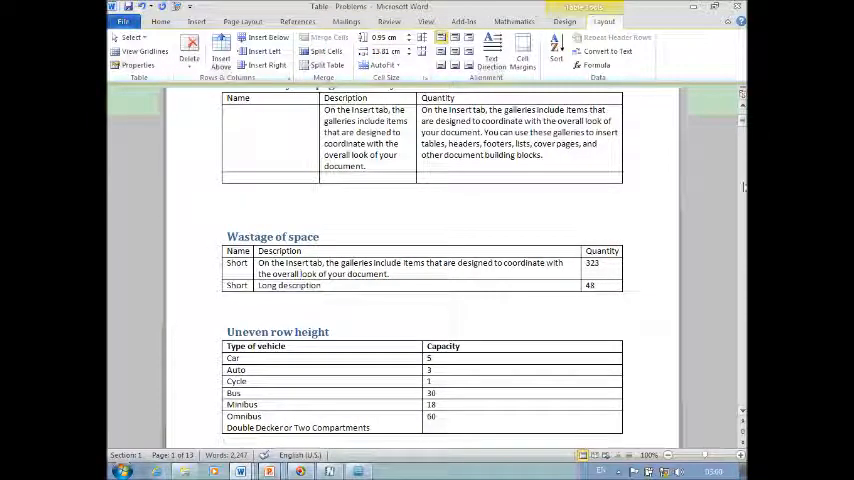
In the 'Uneven row height' table, select and deselect the whole table to check the rows
scroll("down", 3)
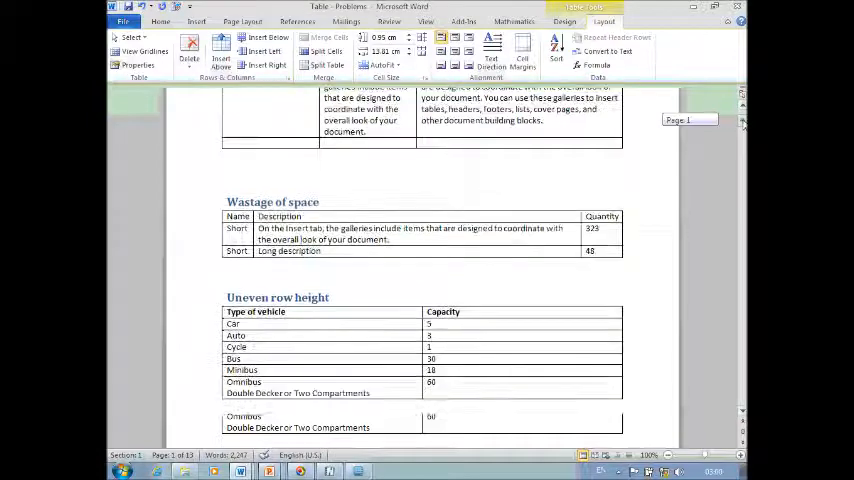
scroll("down", 3)
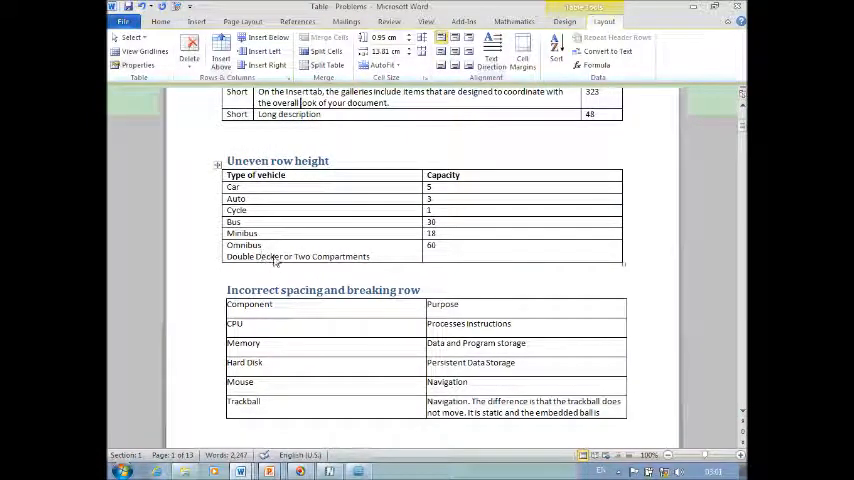
mouse_move(268, 188)
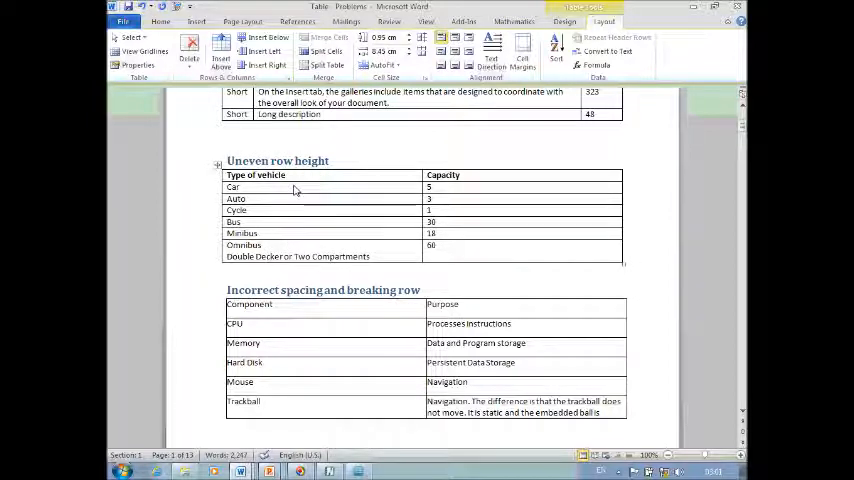
left_click(245, 198)
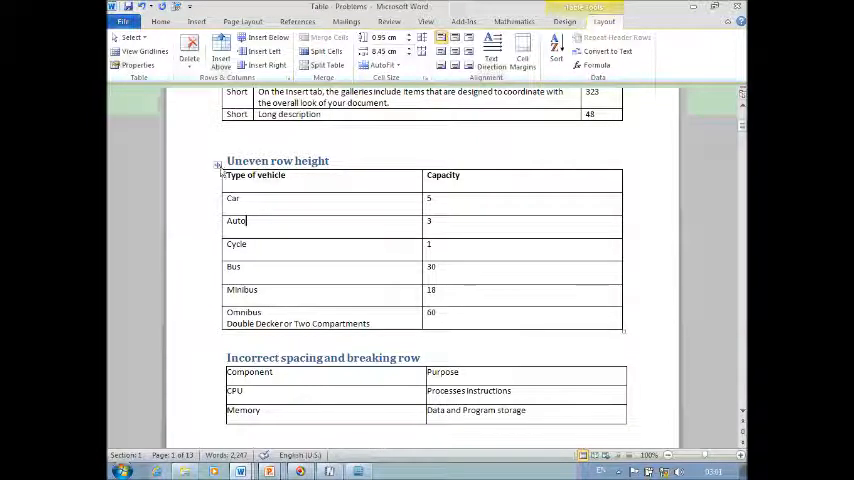
left_click(218, 164)
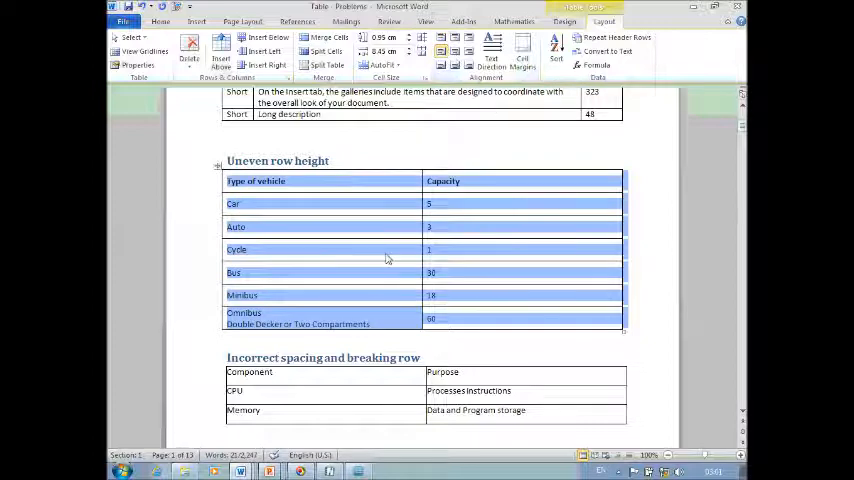
left_click(240, 249)
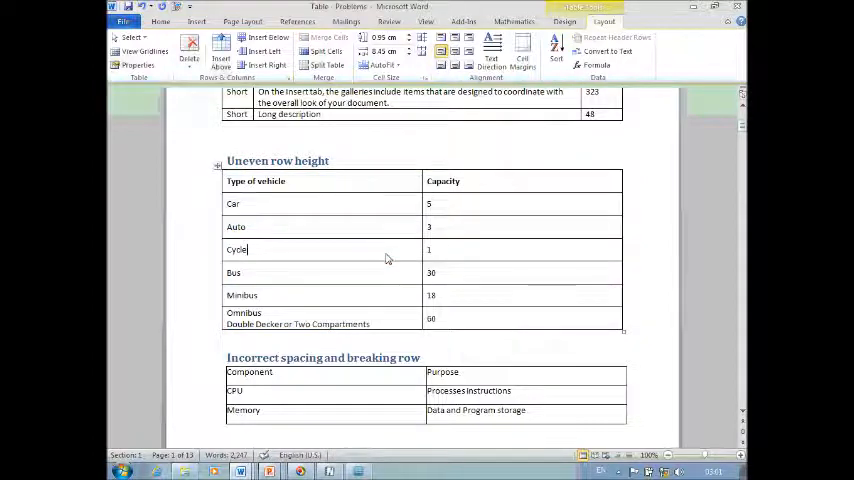
scroll("down", 3)
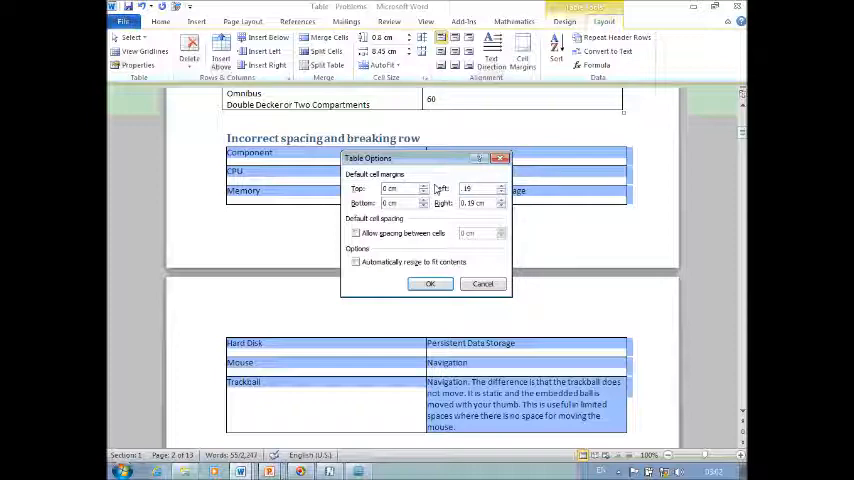
Confirm cell margins of Top/Bottom 0 cm and Left/Right 0.19 cm, then deselect the table
left_click(430, 283)
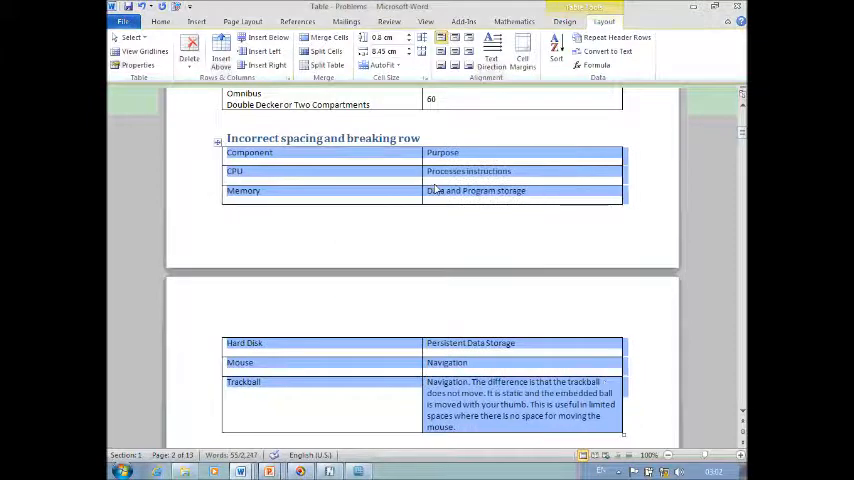
left_click(240, 171)
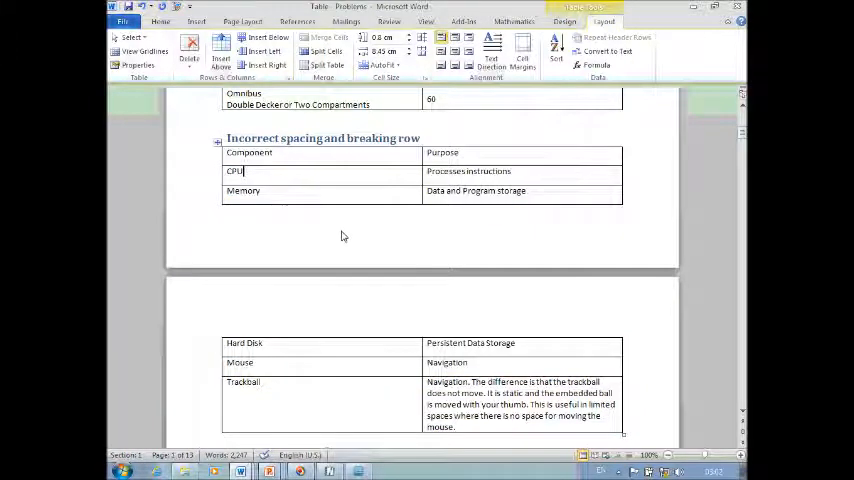
mouse_move(174, 169)
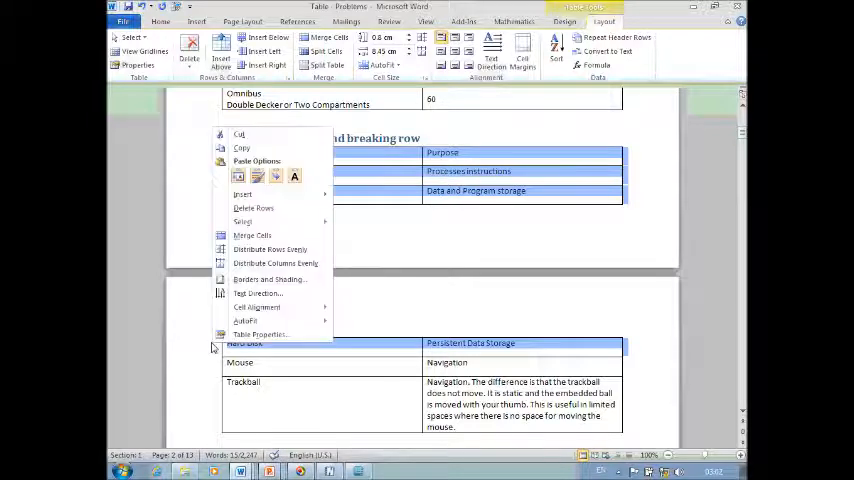
Delete the Component, CPU, Memory and Hard Disk rows, then select the whole table
left_click(253, 208)
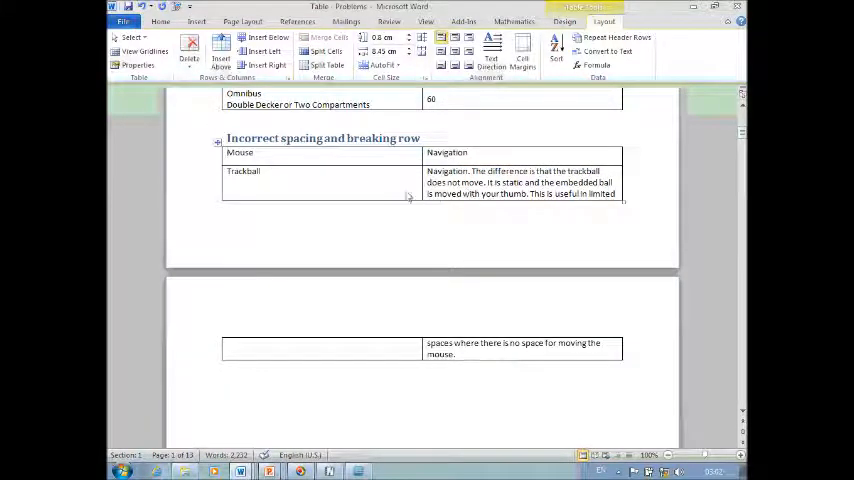
mouse_move(469, 325)
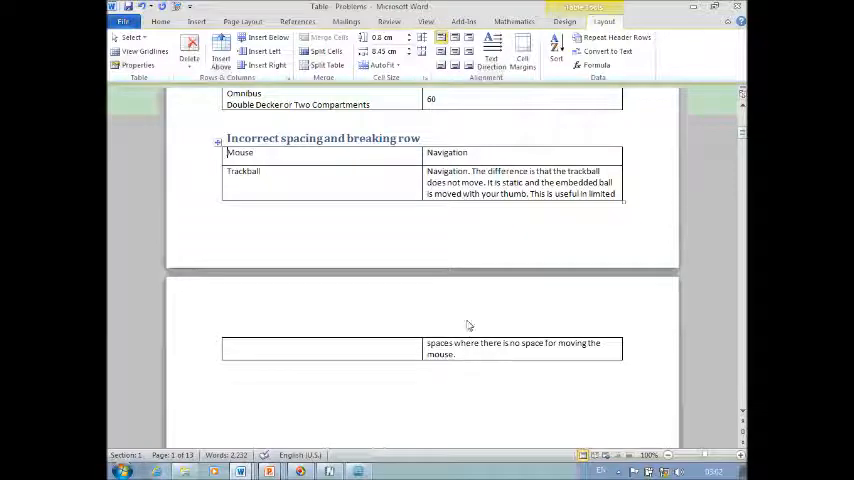
mouse_move(473, 356)
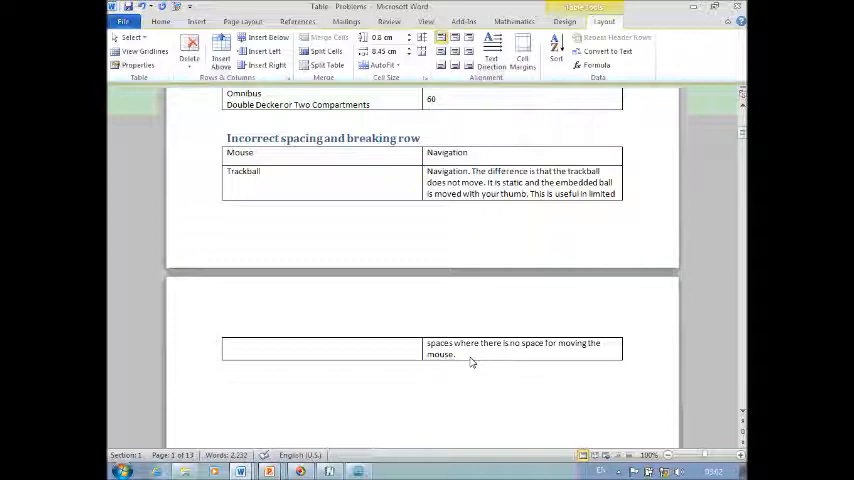
mouse_move(210, 198)
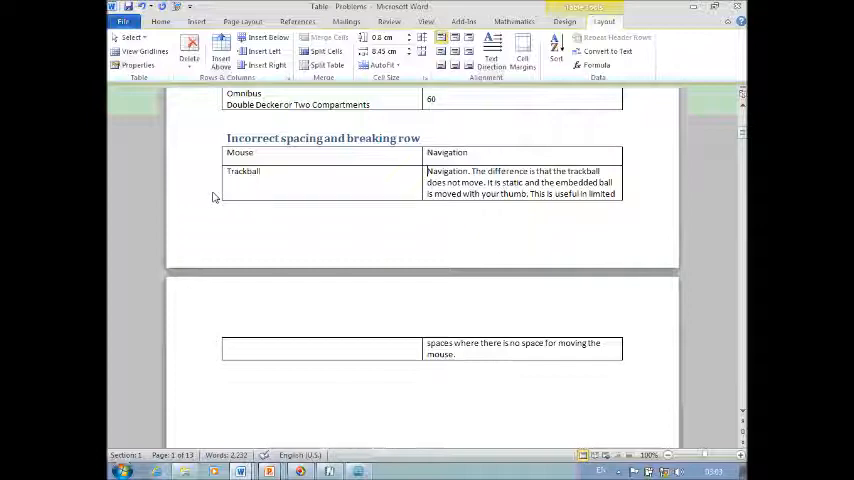
mouse_move(470, 285)
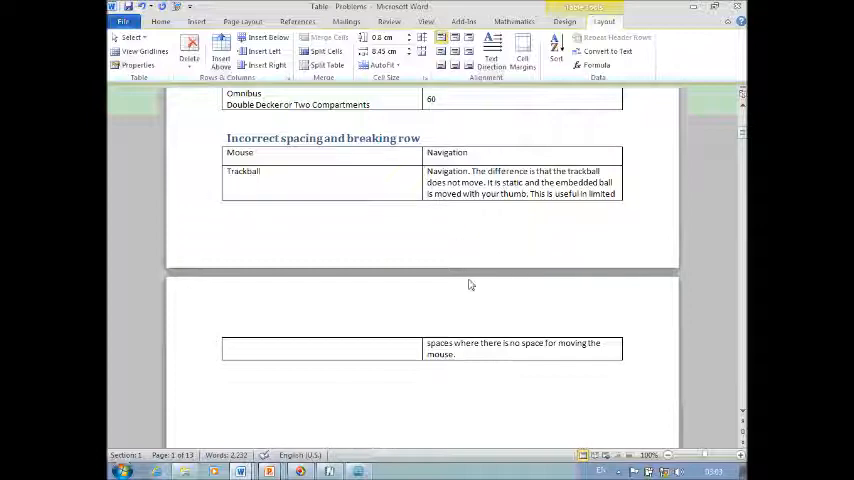
mouse_move(440, 208)
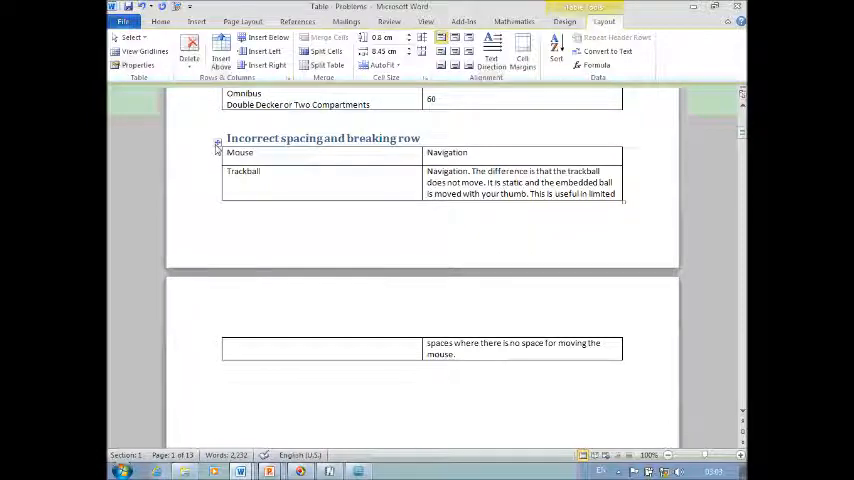
left_click(217, 145)
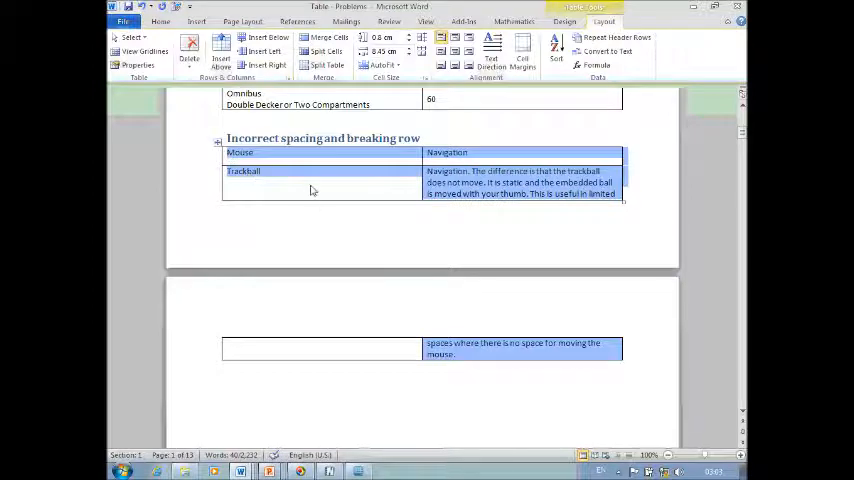
mouse_move(309, 178)
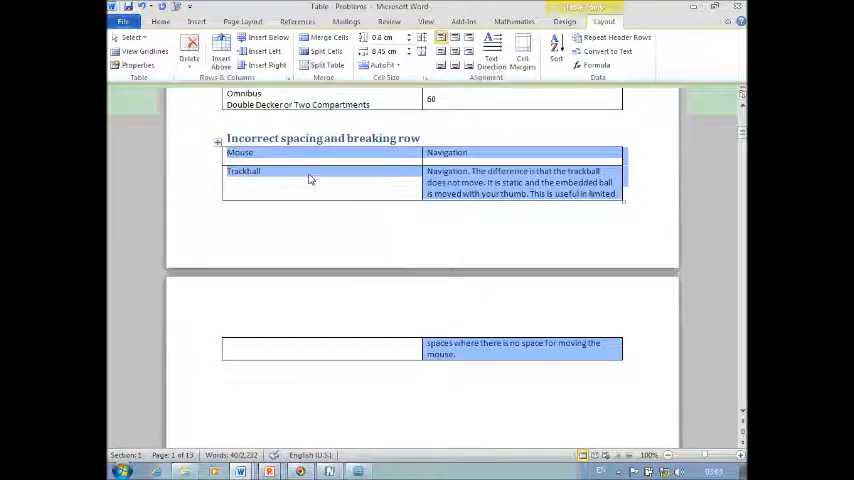
Uncheck 'Allow row to break across pages' in Table Properties, then start typing =rand(
right_click(310, 178)
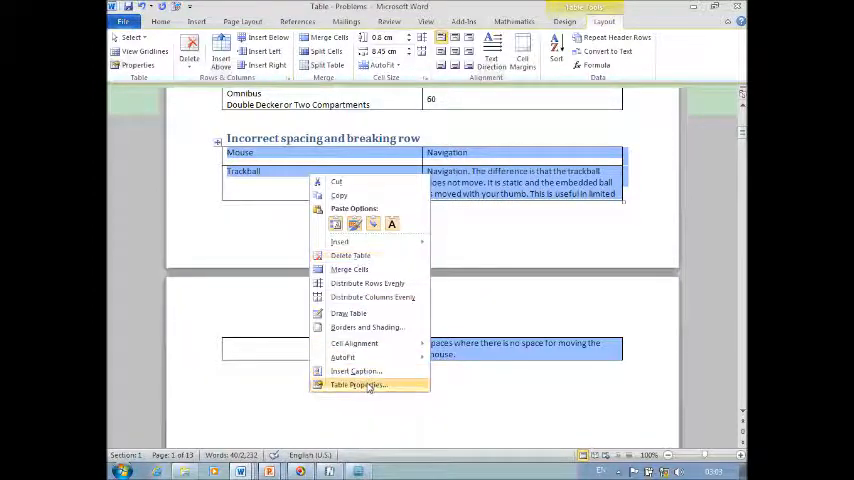
left_click(356, 385)
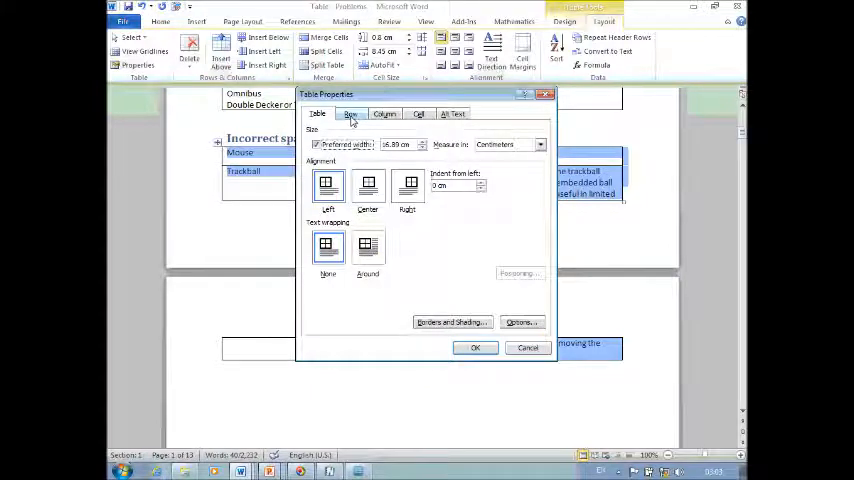
left_click(350, 113)
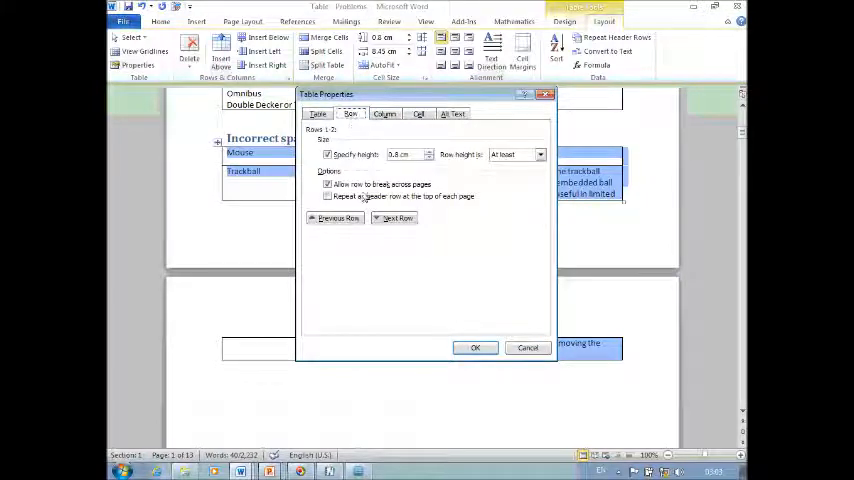
left_click(328, 184)
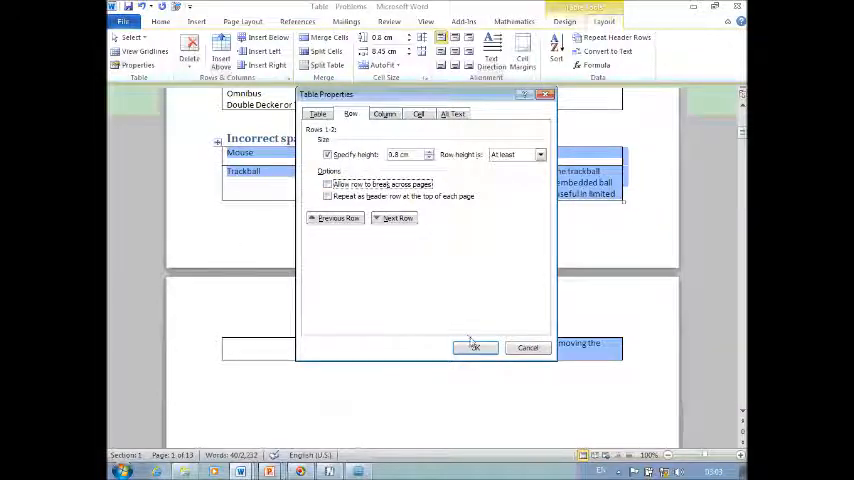
left_click(473, 347)
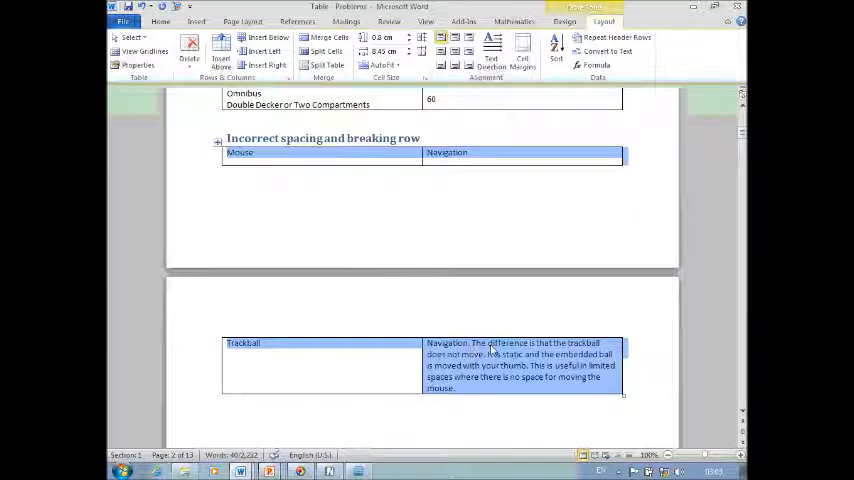
mouse_move(482, 160)
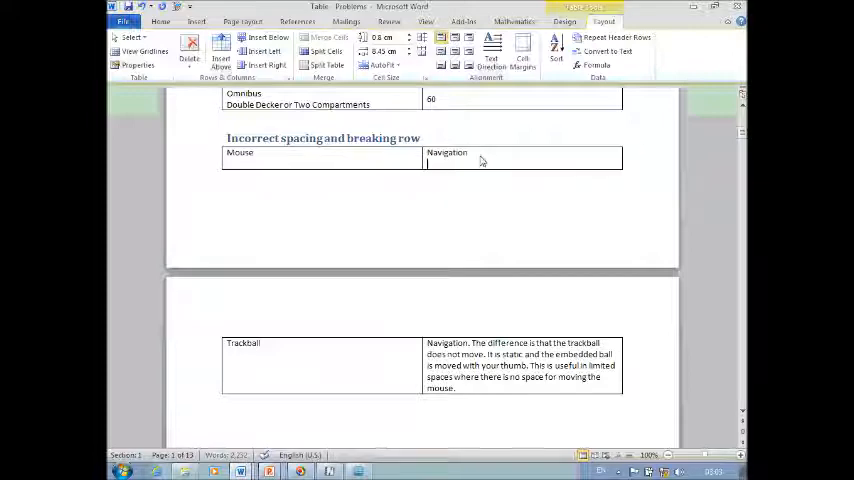
type("=rand(")
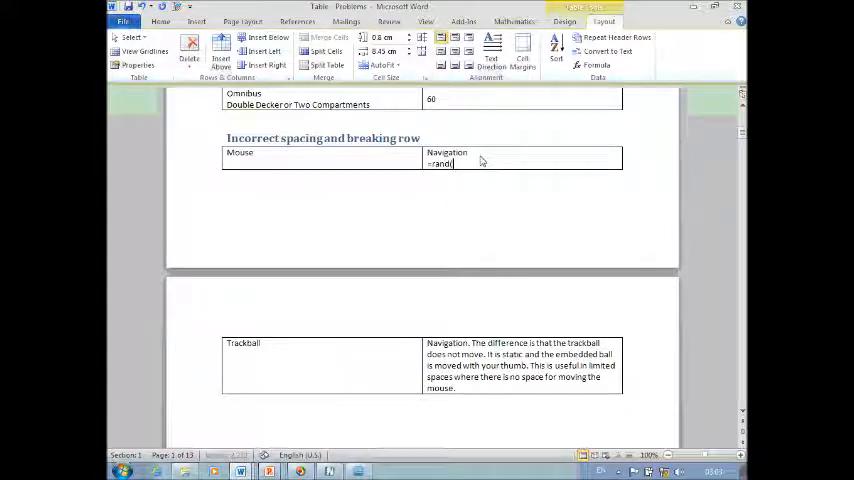